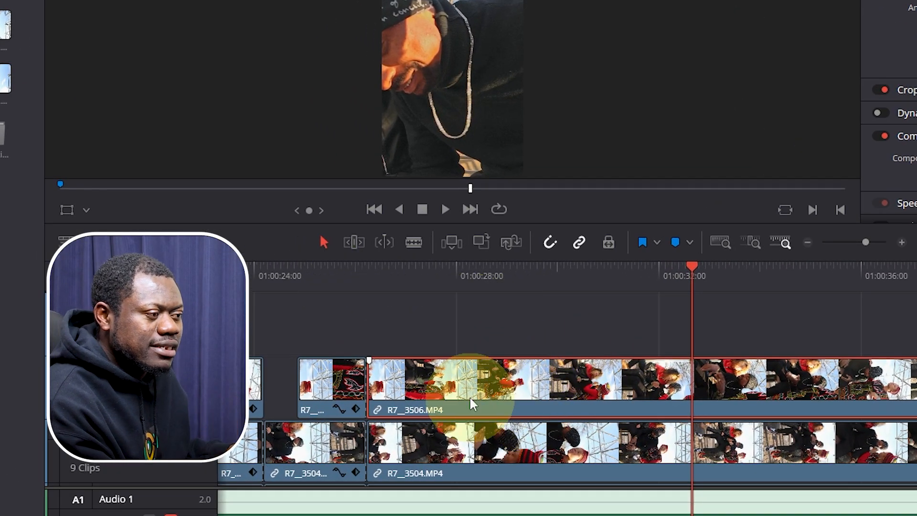
- Select the R7_3506.MP4 clip on the timeline for editing
{"action": "left_click", "coordinate": [844, 33]}
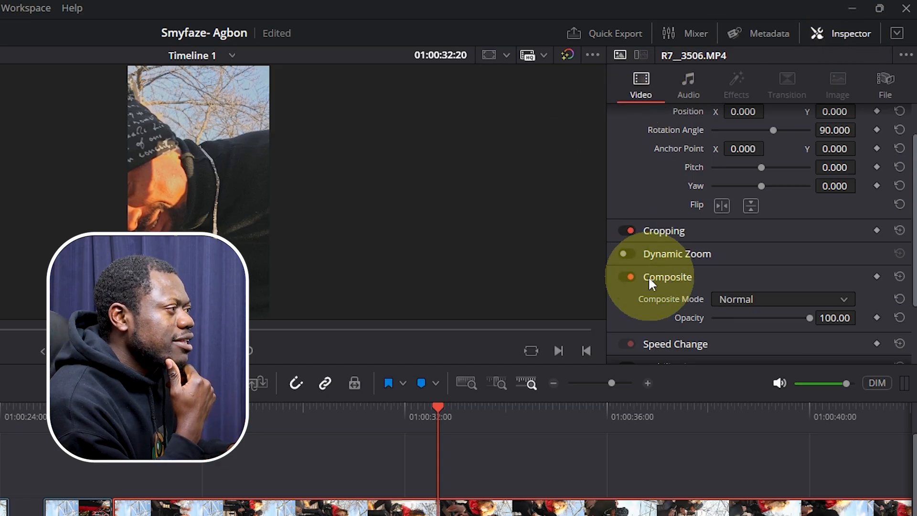
- Preview the clip's opacity at about a quarter, half and ten, then return it to 99.24
{"action": "left_click", "coordinate": [667, 276]}
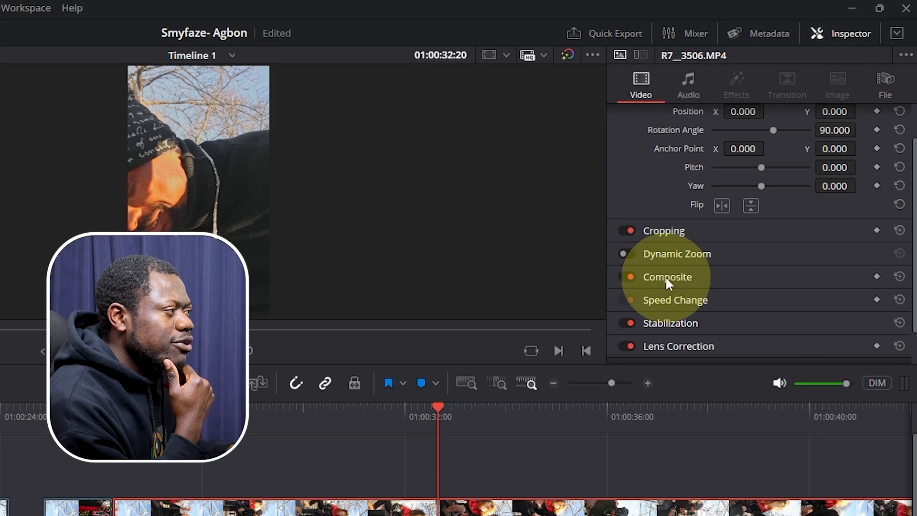
{"action": "left_click", "coordinate": [666, 277]}
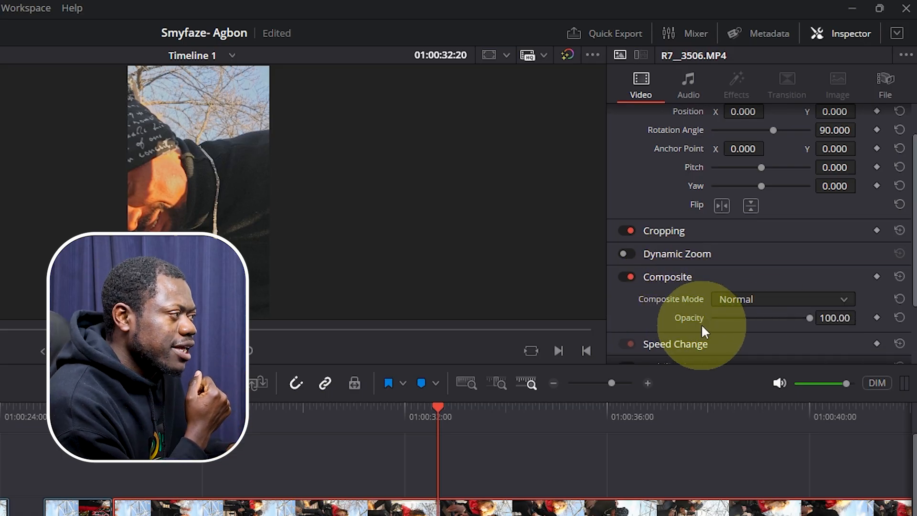
{"action": "left_click_drag", "start_coordinate": [809, 317], "coordinate": [734, 317]}
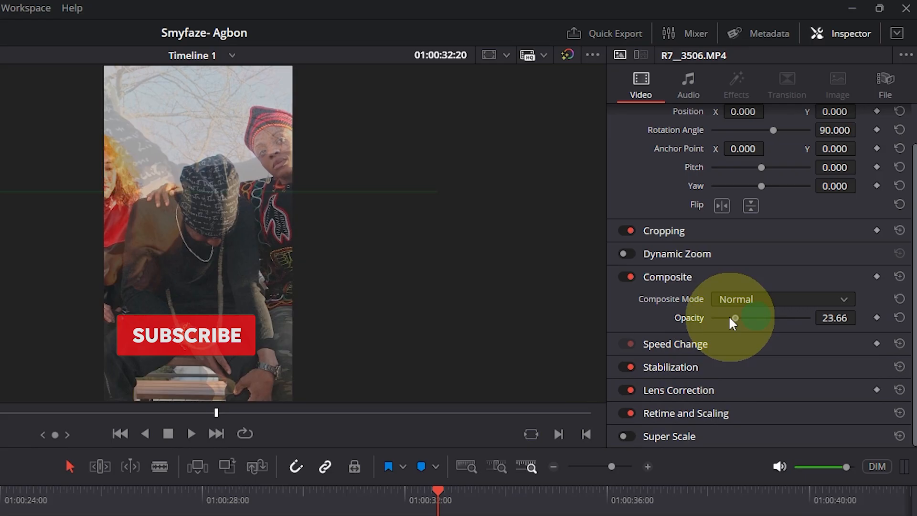
{"action": "left_click_drag", "start_coordinate": [733, 317], "coordinate": [756, 317]}
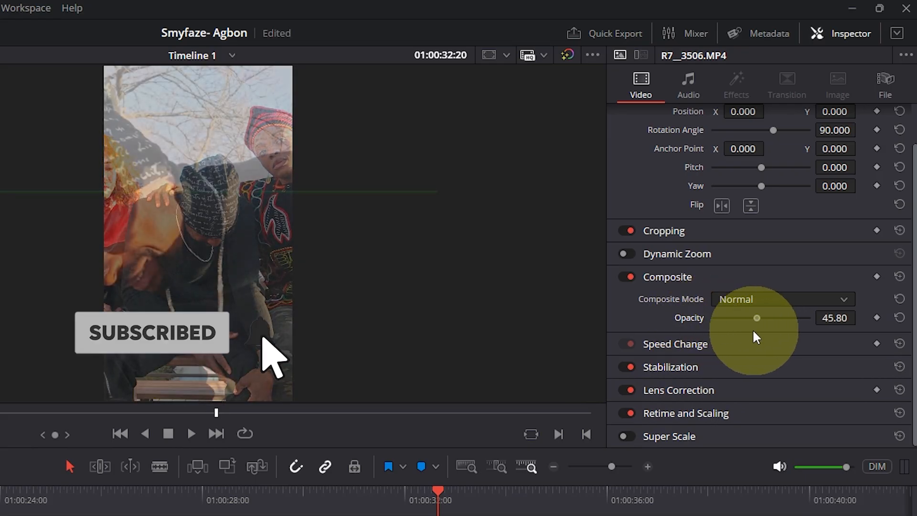
{"action": "left_click_drag", "start_coordinate": [757, 317], "coordinate": [722, 317]}
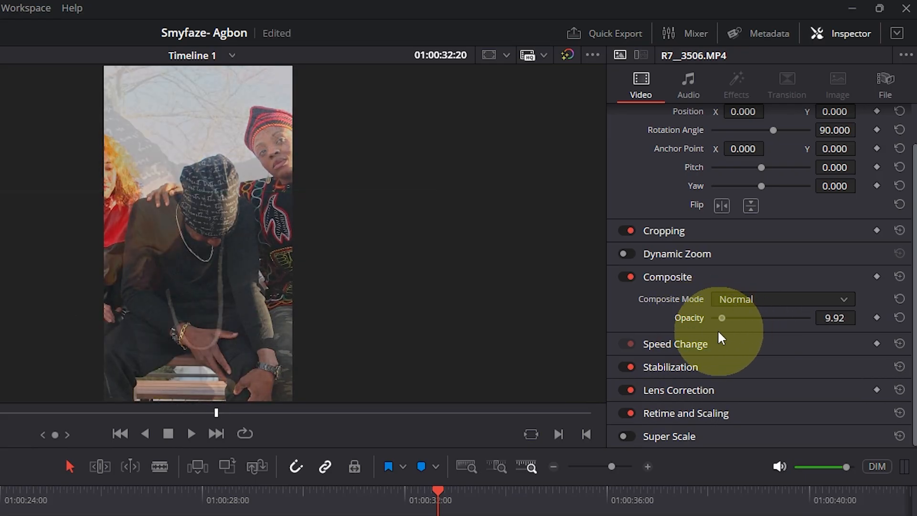
{"action": "left_click_drag", "start_coordinate": [721, 317], "coordinate": [809, 317]}
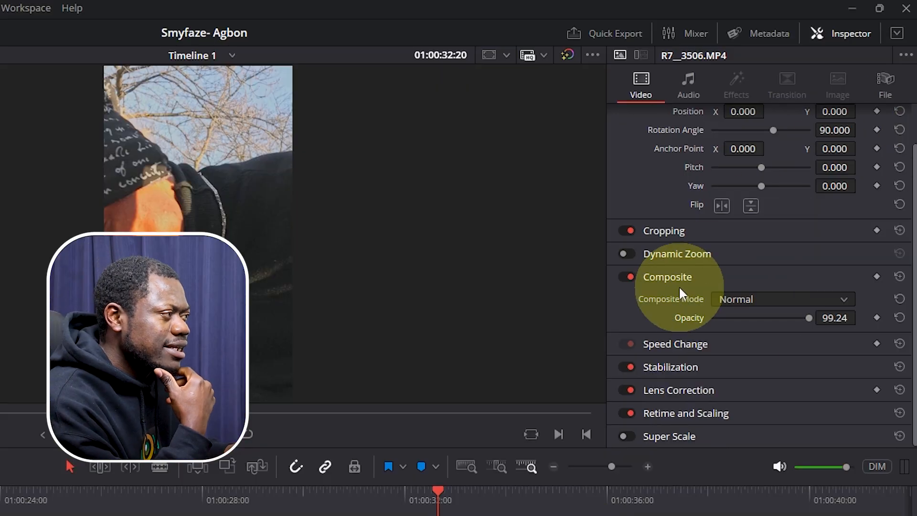
- Set the clip's Composite Mode to Softlight, keeping opacity at 99.24
{"action": "left_click", "coordinate": [666, 277]}
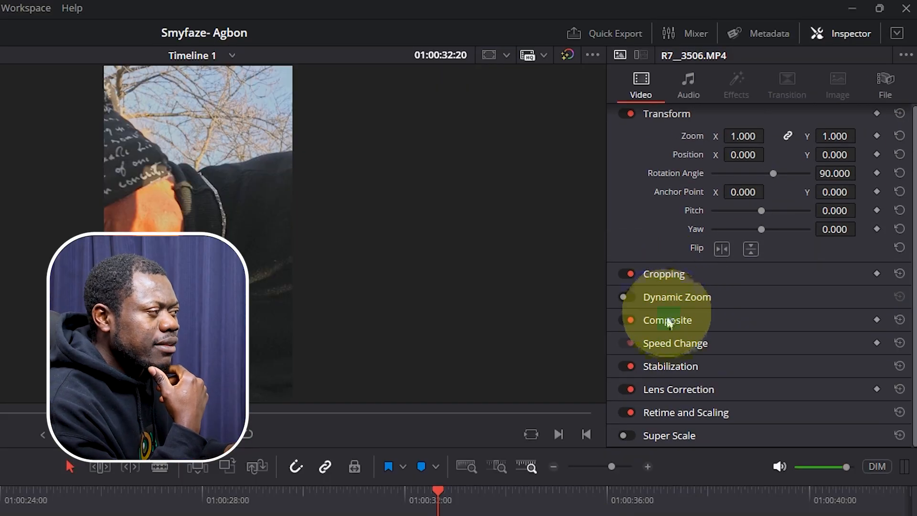
{"action": "left_click", "coordinate": [666, 320]}
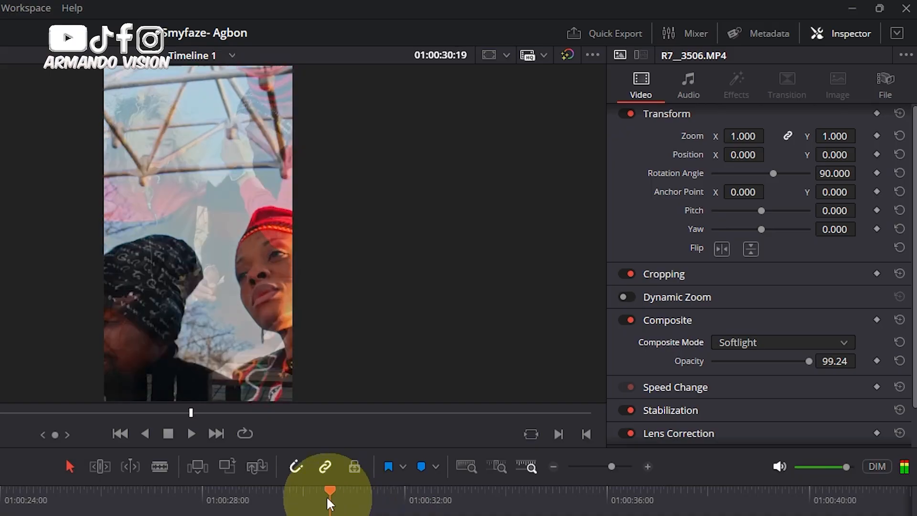
{"action": "left_click", "coordinate": [192, 433]}
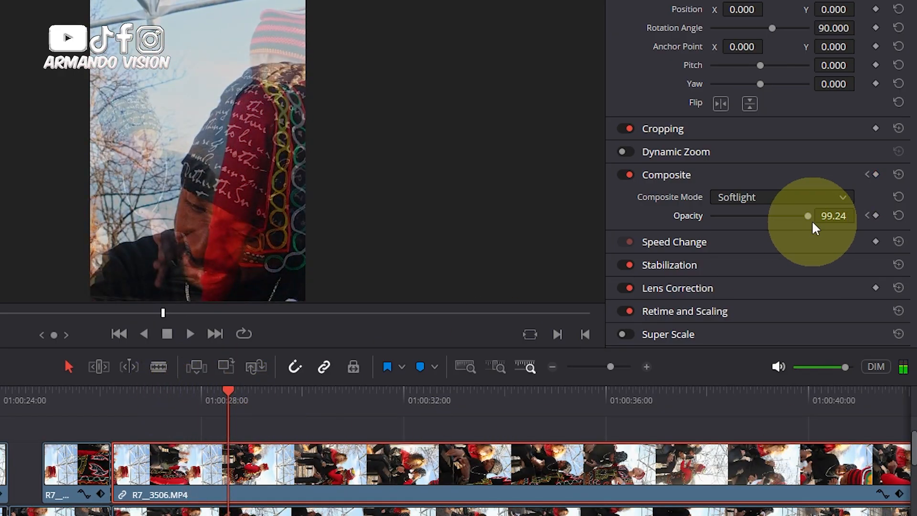
- Lower the clip's opacity to 6.11 at the playhead, creating the fade-out keyframe
{"action": "left_click_drag", "start_coordinate": [809, 215], "coordinate": [719, 215]}
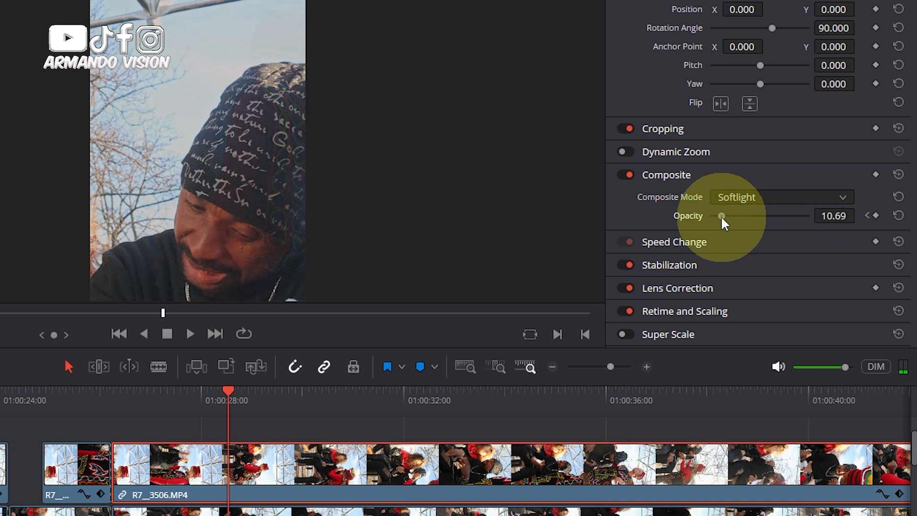
{"action": "left_click_drag", "start_coordinate": [720, 215], "coordinate": [717, 215]}
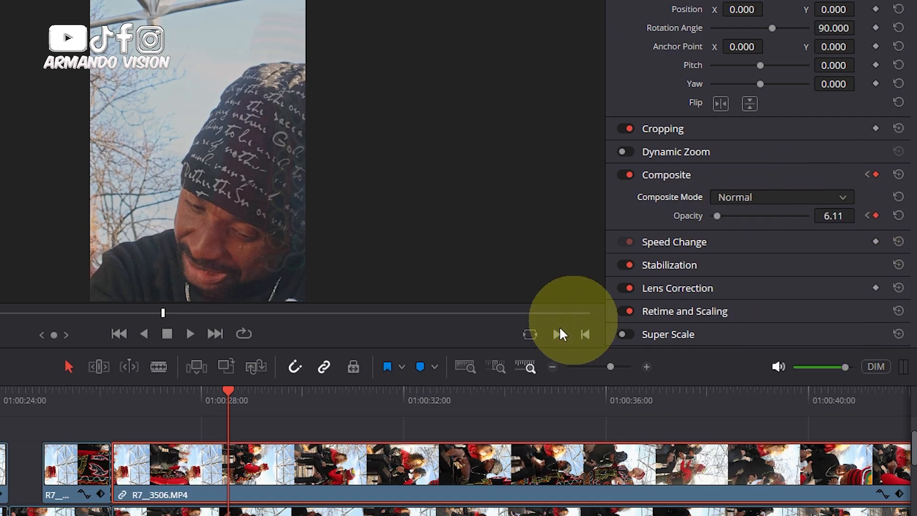
{"action": "mouse_move", "coordinate": [240, 401]}
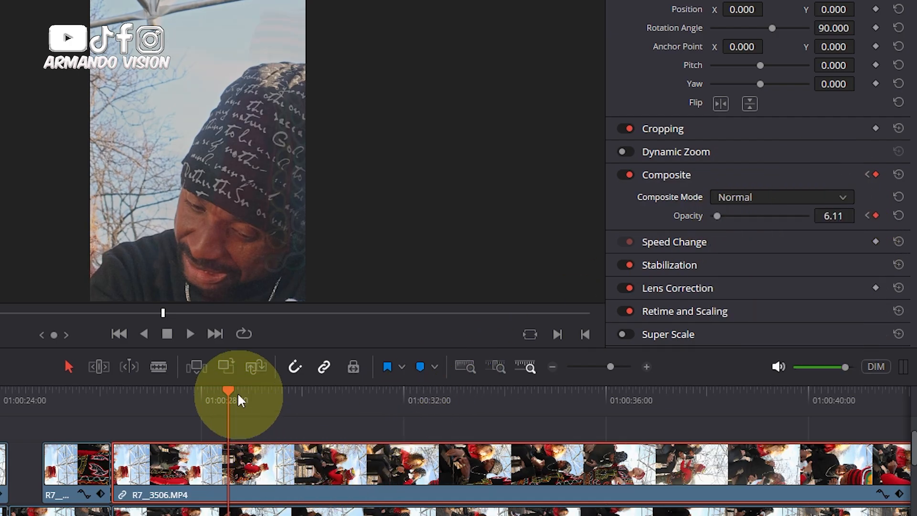